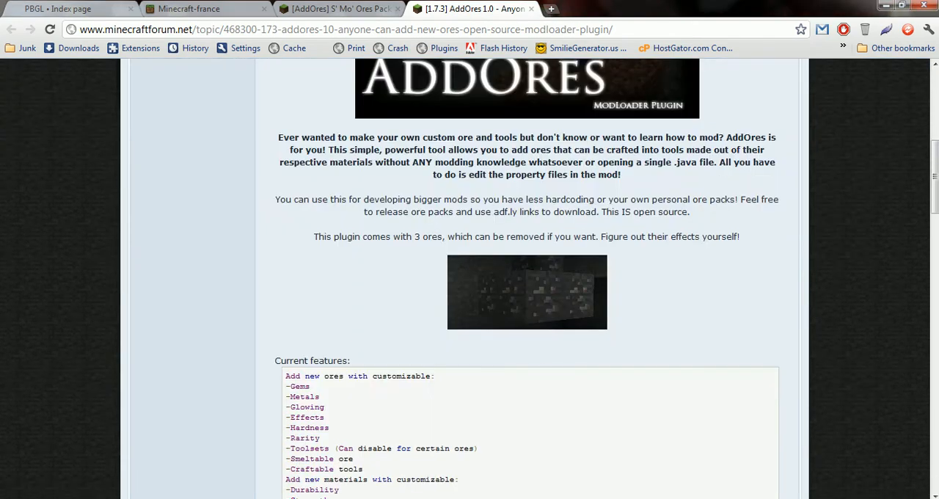
Download the AddOre 1.0 (no source files) plugin zip from upload.ee and dismiss WinRAR's license reminder.
{"action": "scroll", "scroll_direction": "down", "scroll_amount": 3}
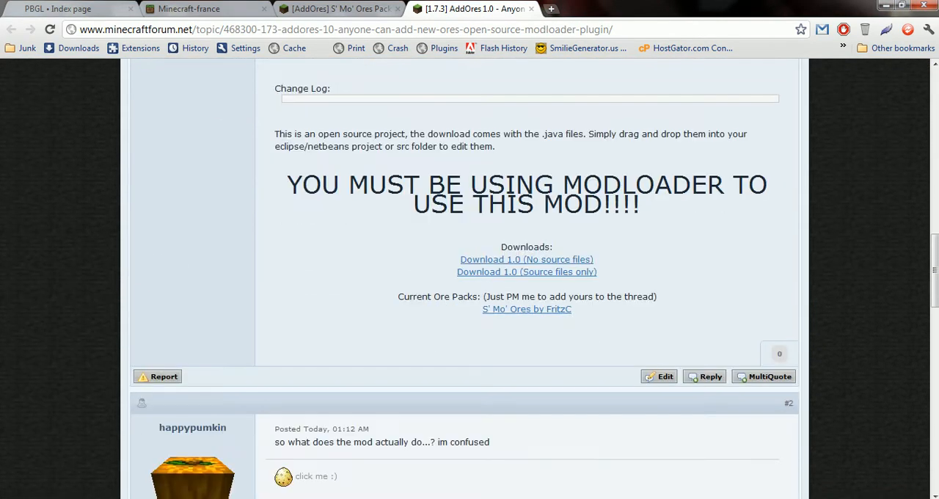
{"action": "left_click", "coordinate": [525, 259]}
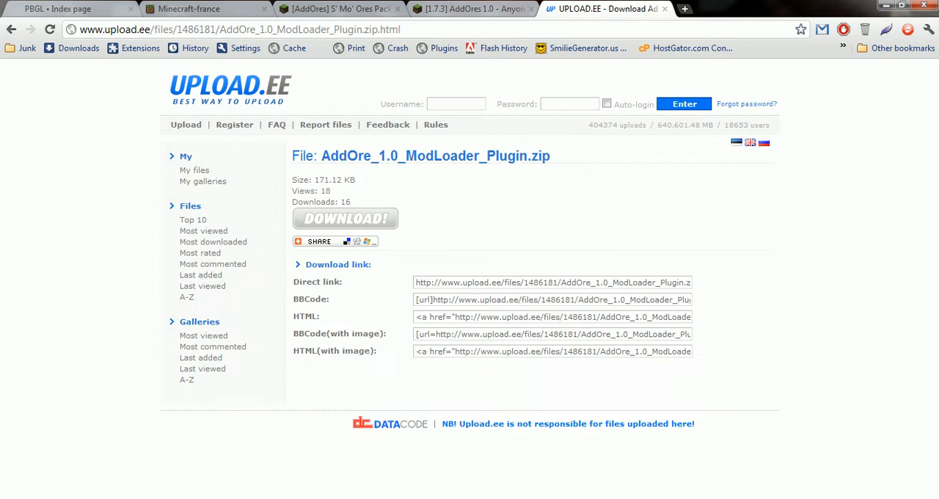
{"action": "left_click", "coordinate": [346, 217]}
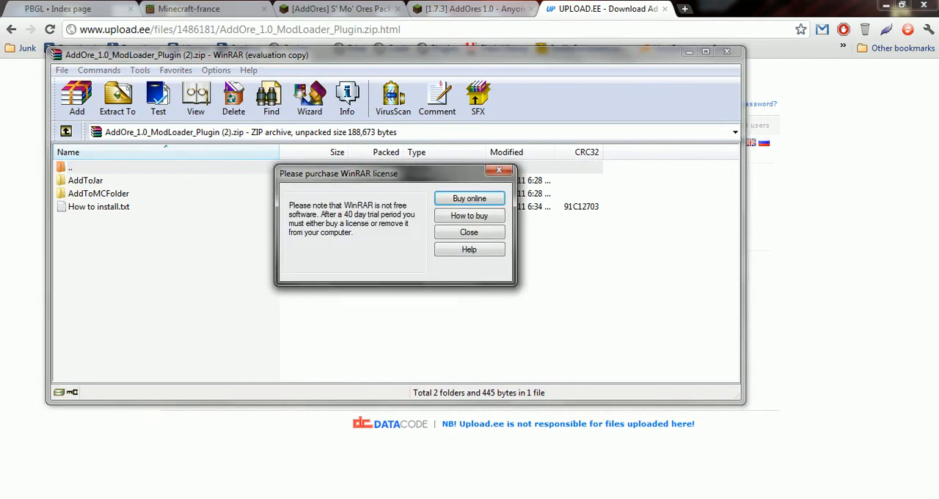
{"action": "left_click", "coordinate": [470, 232]}
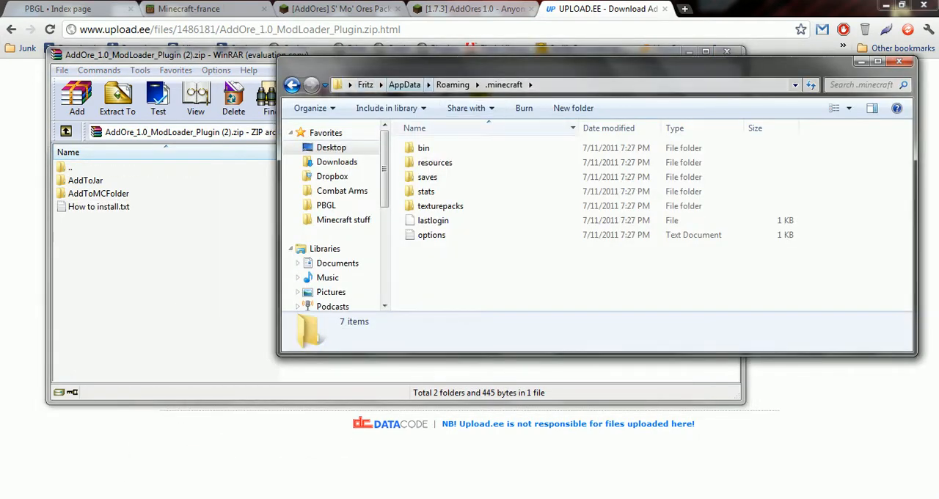
From the bin folder, open minecraft.jar with the WinRAR archiver.
{"action": "double_click", "coordinate": [423, 147]}
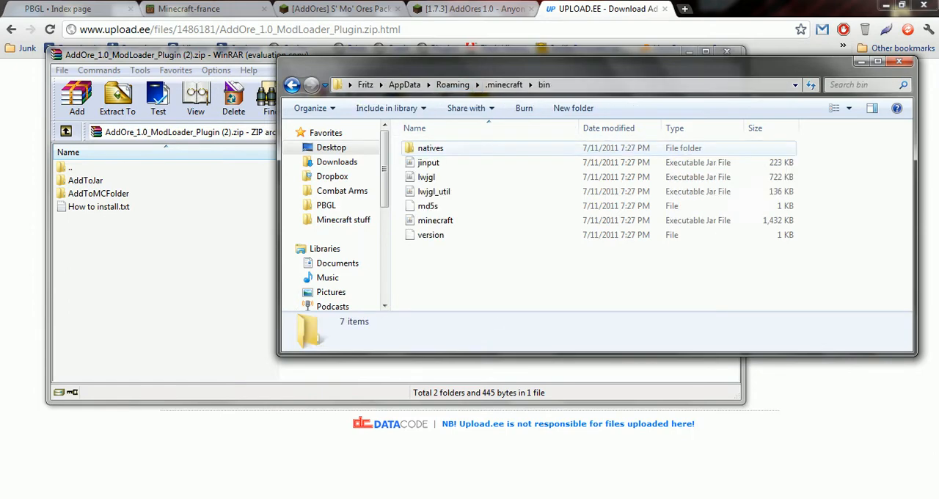
{"action": "right_click", "coordinate": [434, 220]}
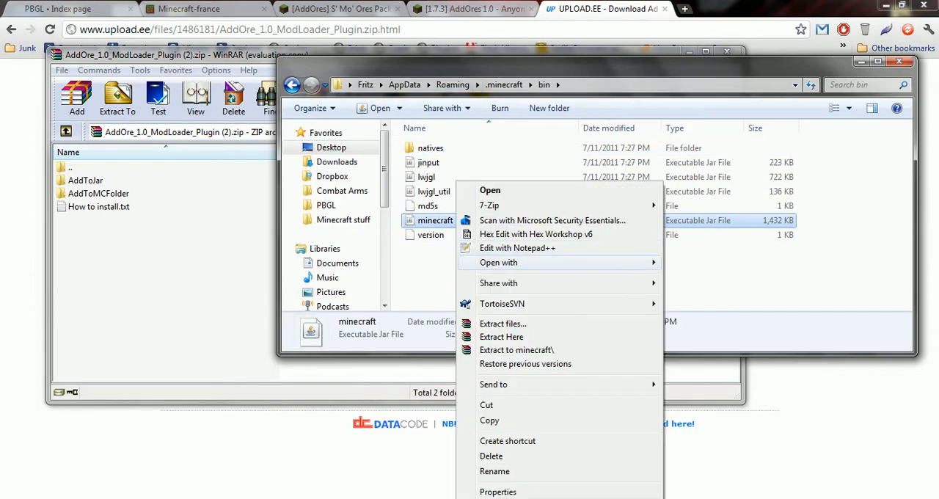
{"action": "mouse_move", "coordinate": [499, 261]}
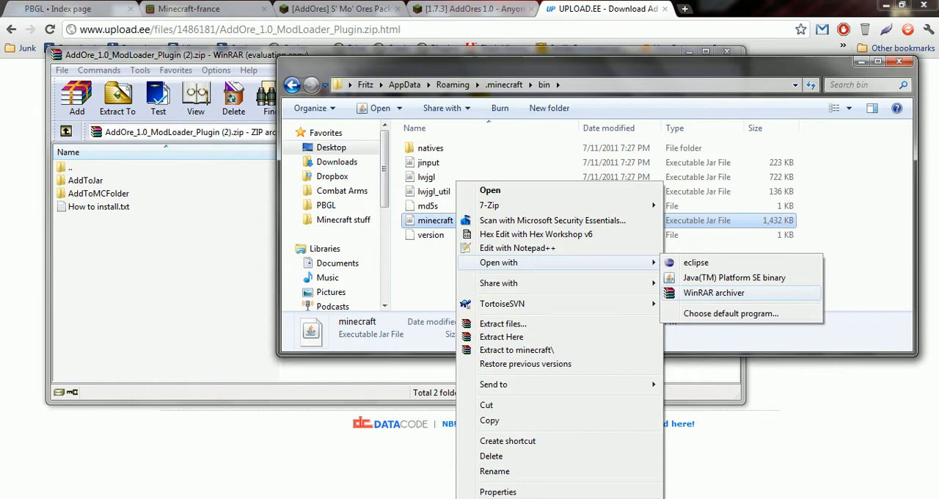
{"action": "left_click", "coordinate": [713, 293]}
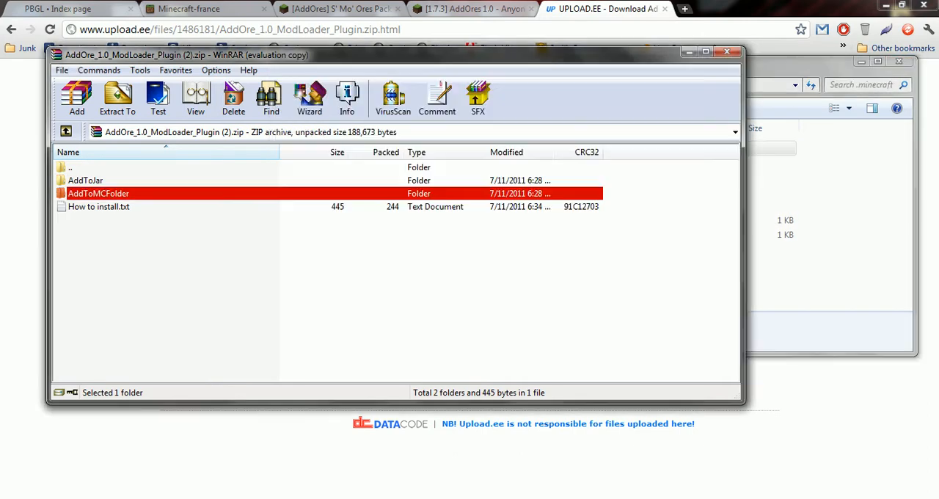
Enter AddToMCFolder in the archive and drag its mods folder into .minecraft.
{"action": "double_click", "coordinate": [99, 194]}
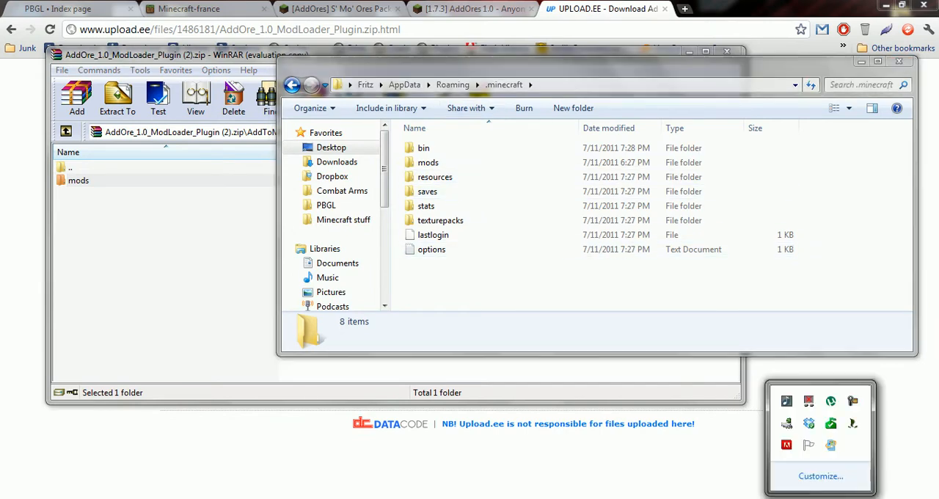
Browse into .minecraft\mods\AddOres and read the README in Notepad.
{"action": "left_click", "coordinate": [422, 147]}
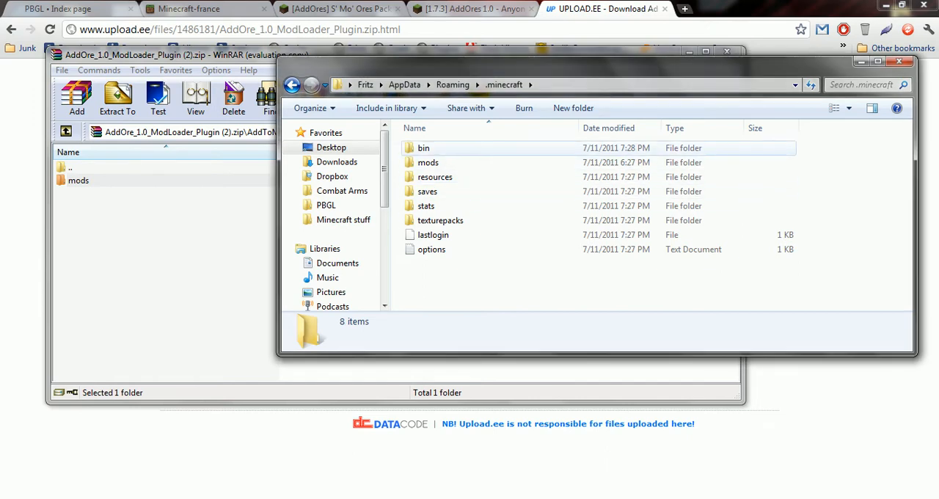
{"action": "double_click", "coordinate": [428, 161]}
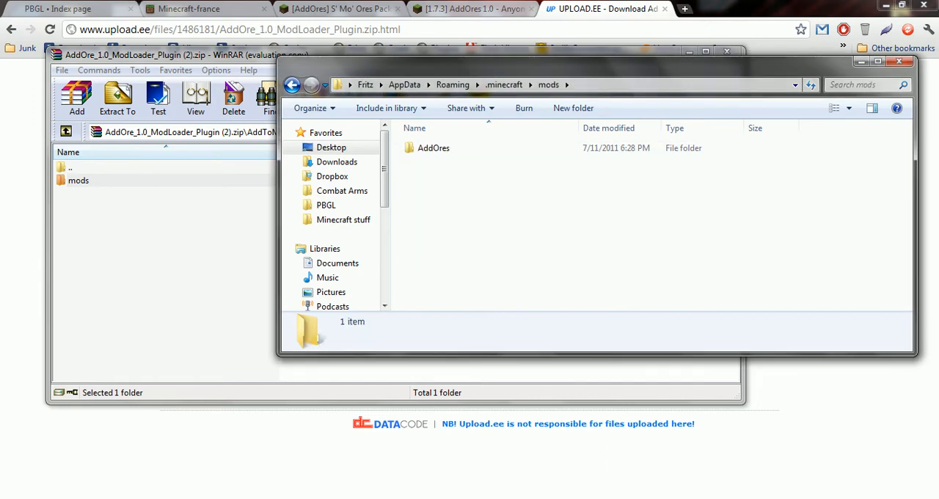
{"action": "double_click", "coordinate": [433, 146]}
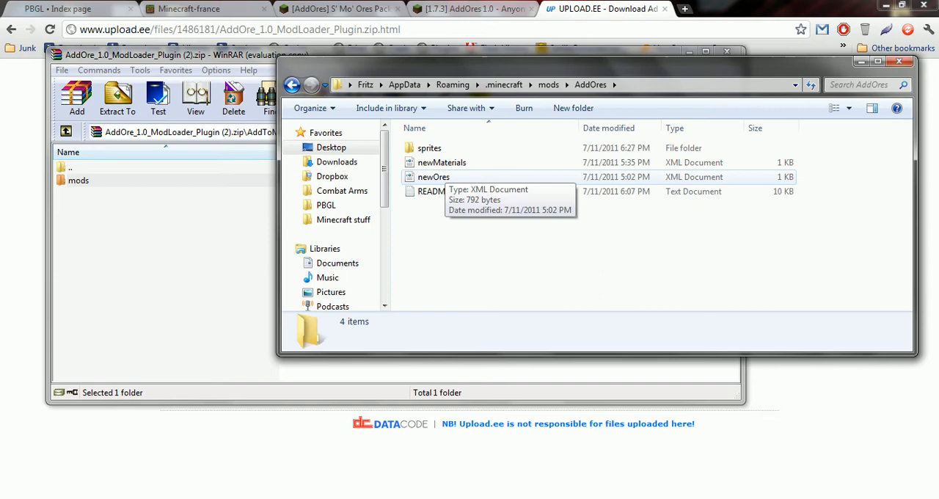
{"action": "double_click", "coordinate": [431, 191]}
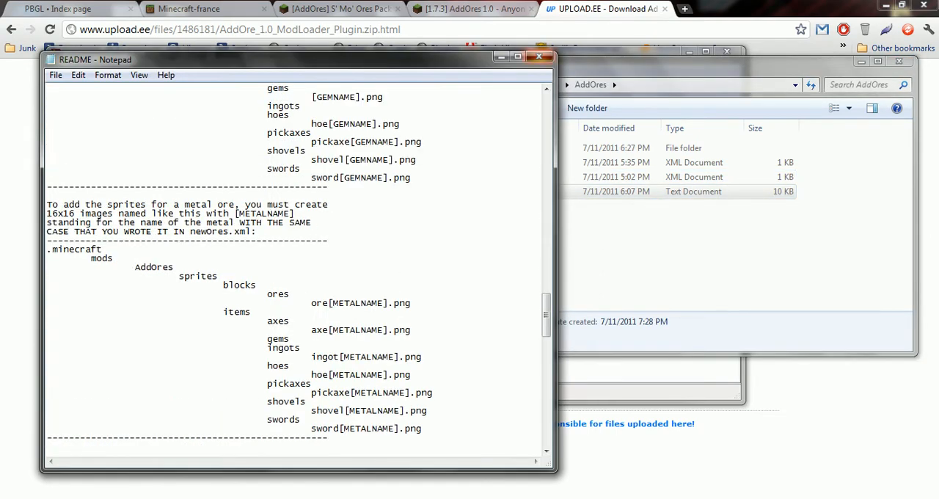
Open newOres.xml to view the Opal, Silver and Magmite ore definitions.
{"action": "right_click", "coordinate": [433, 177]}
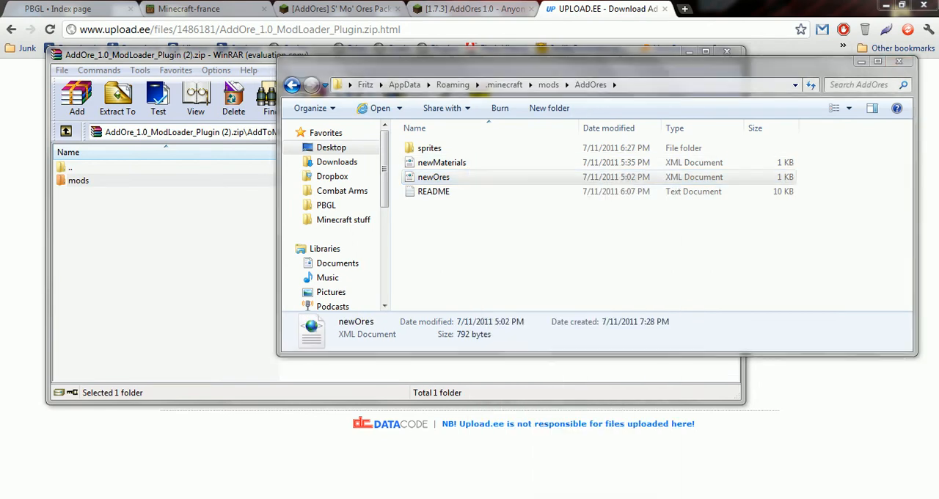
{"action": "double_click", "coordinate": [435, 176]}
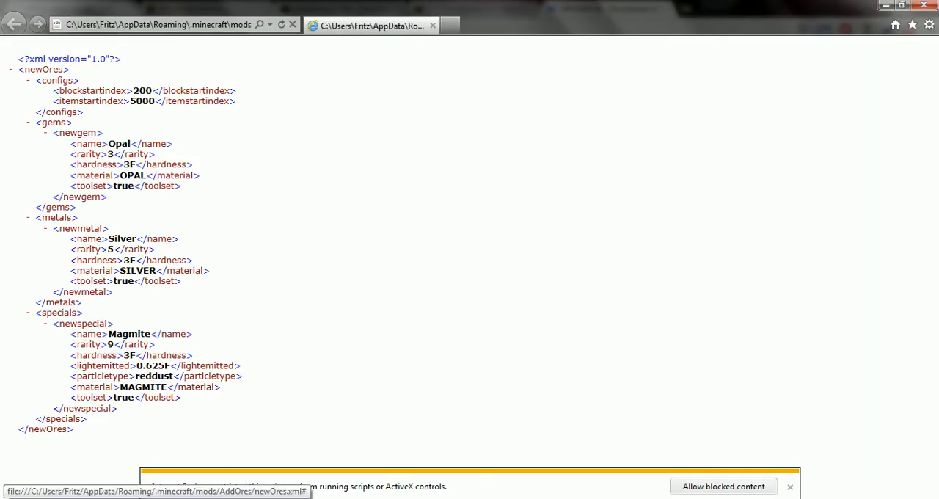